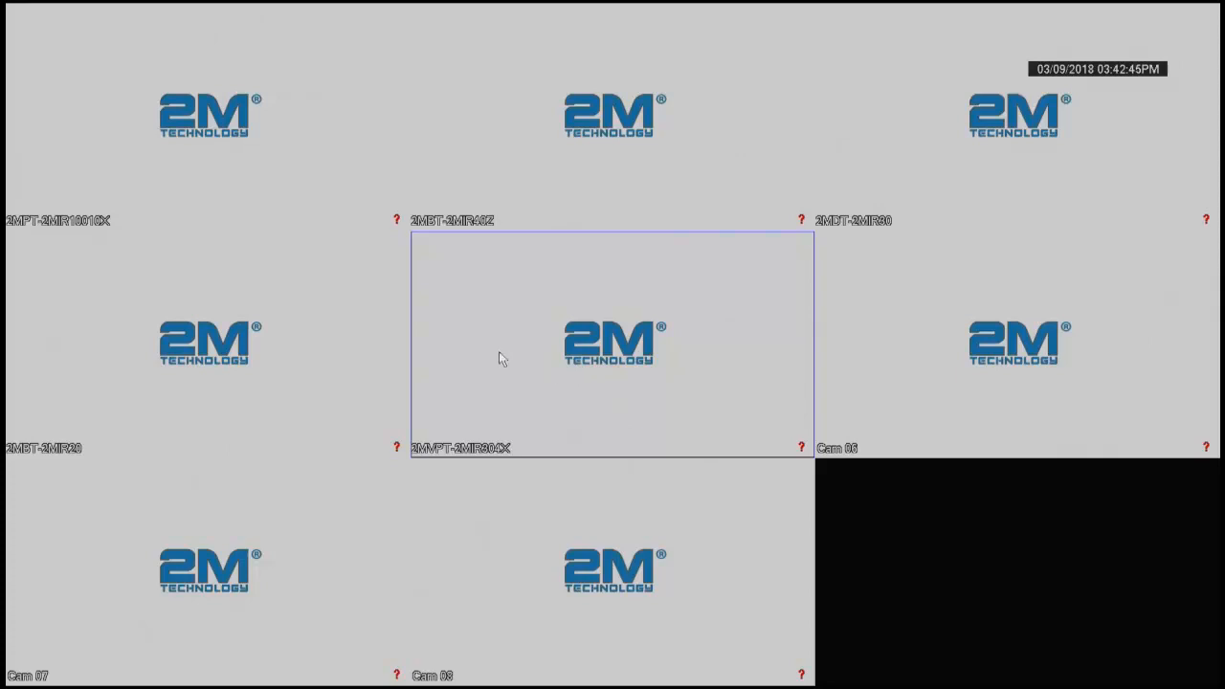
mouse_move(524, 320)
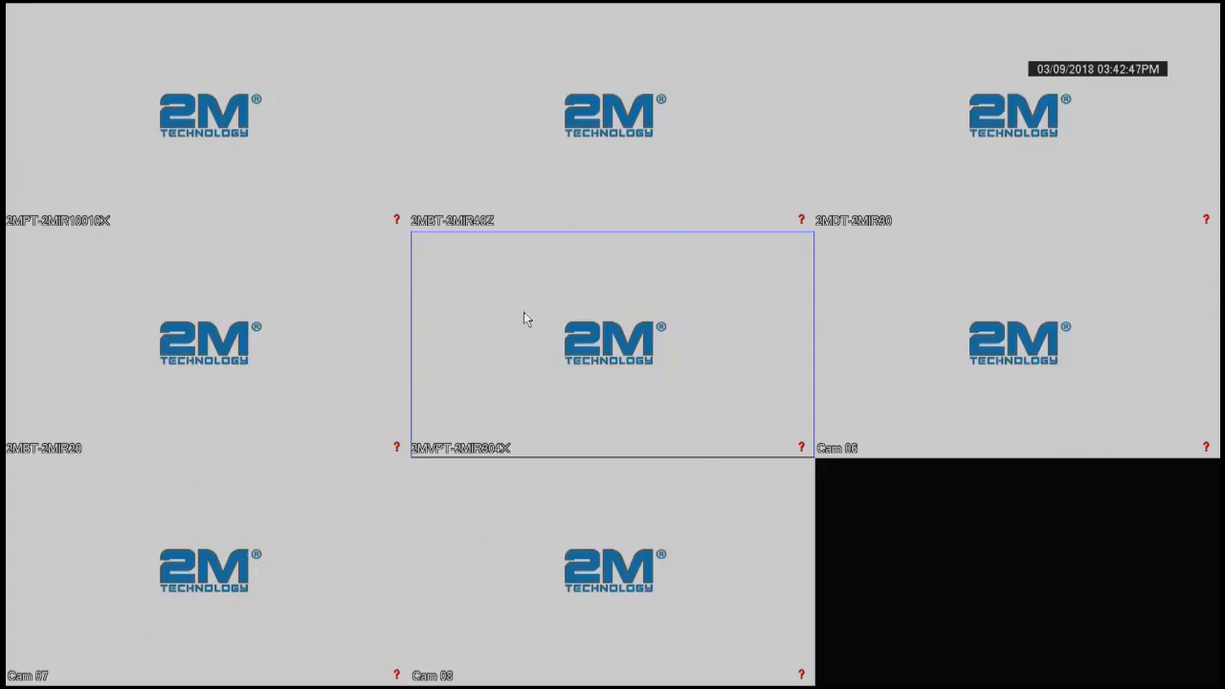
mouse_move(553, 333)
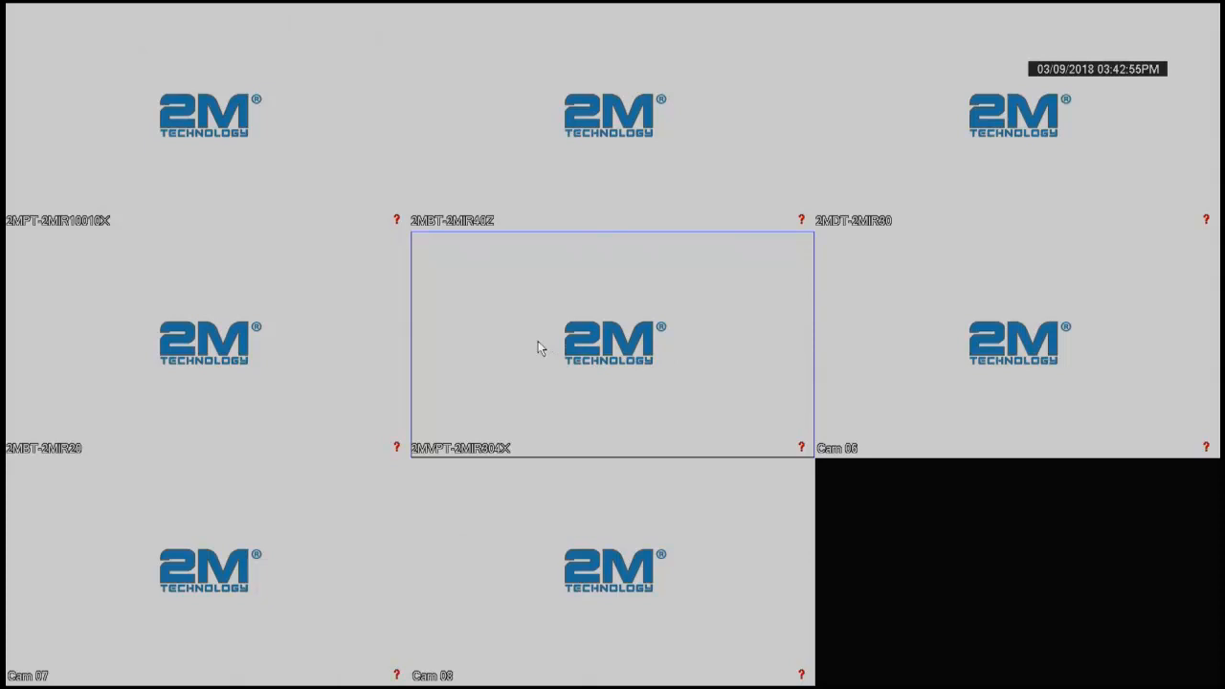
mouse_move(559, 409)
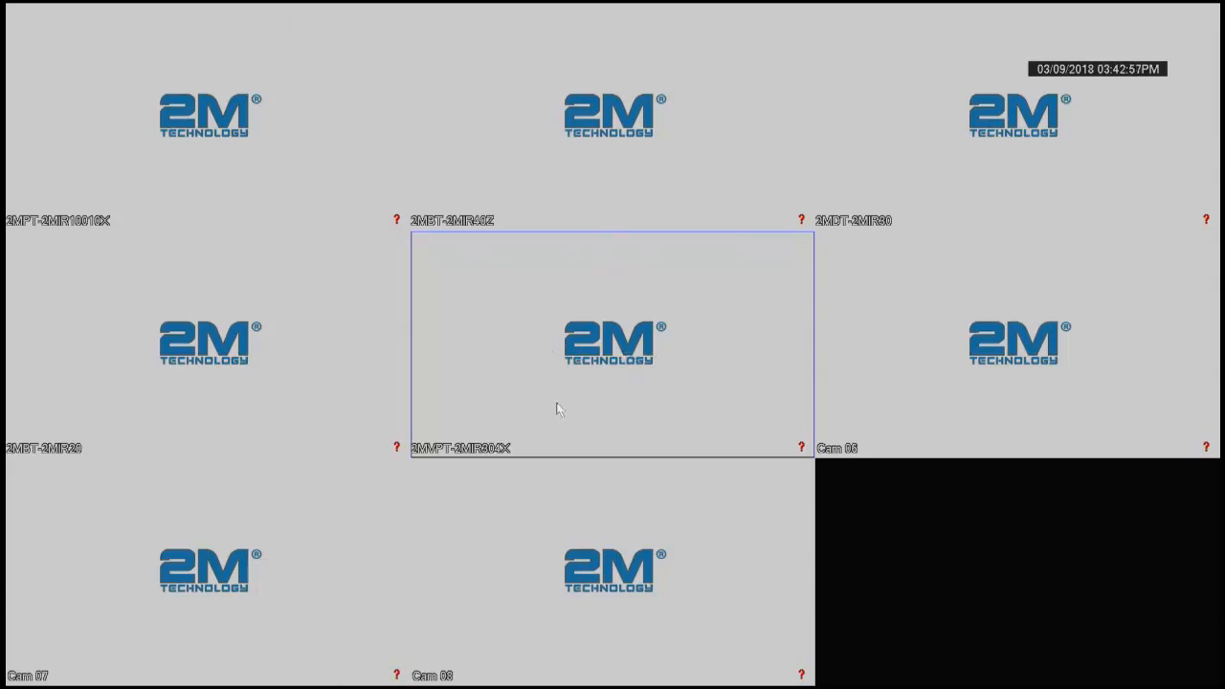
- Reach the CHANNEL configuration from the live view's Main Menu to get to Detect
right_click(559, 405)
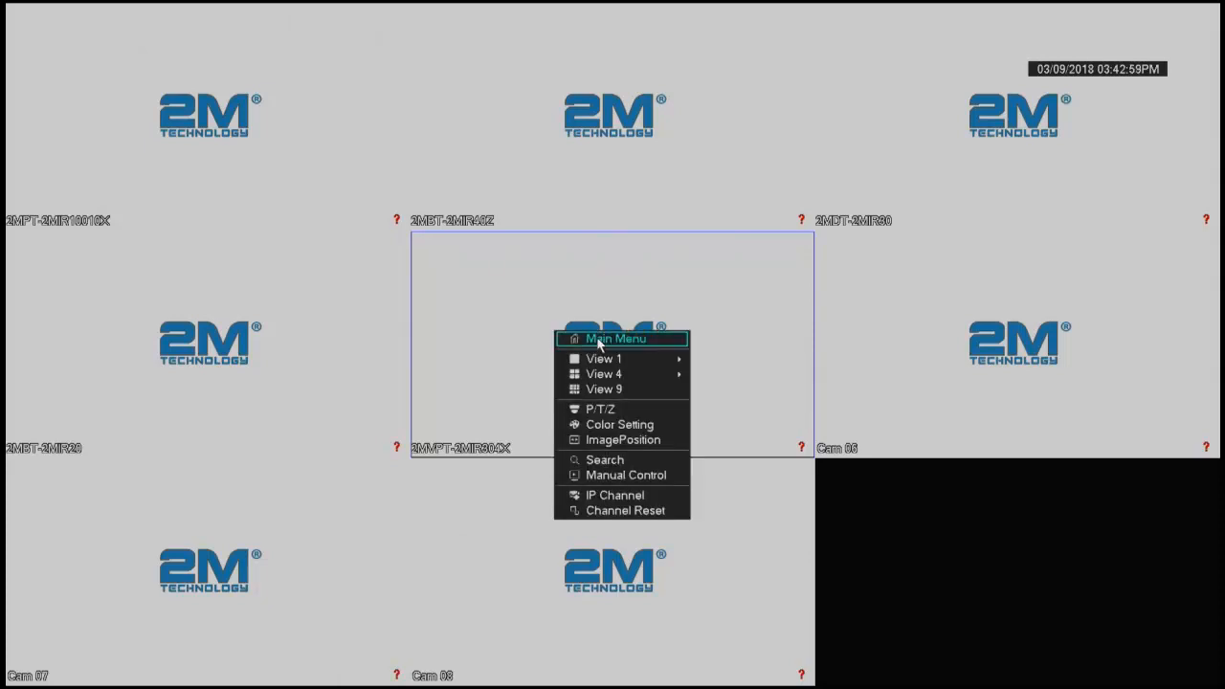
left_click(527, 368)
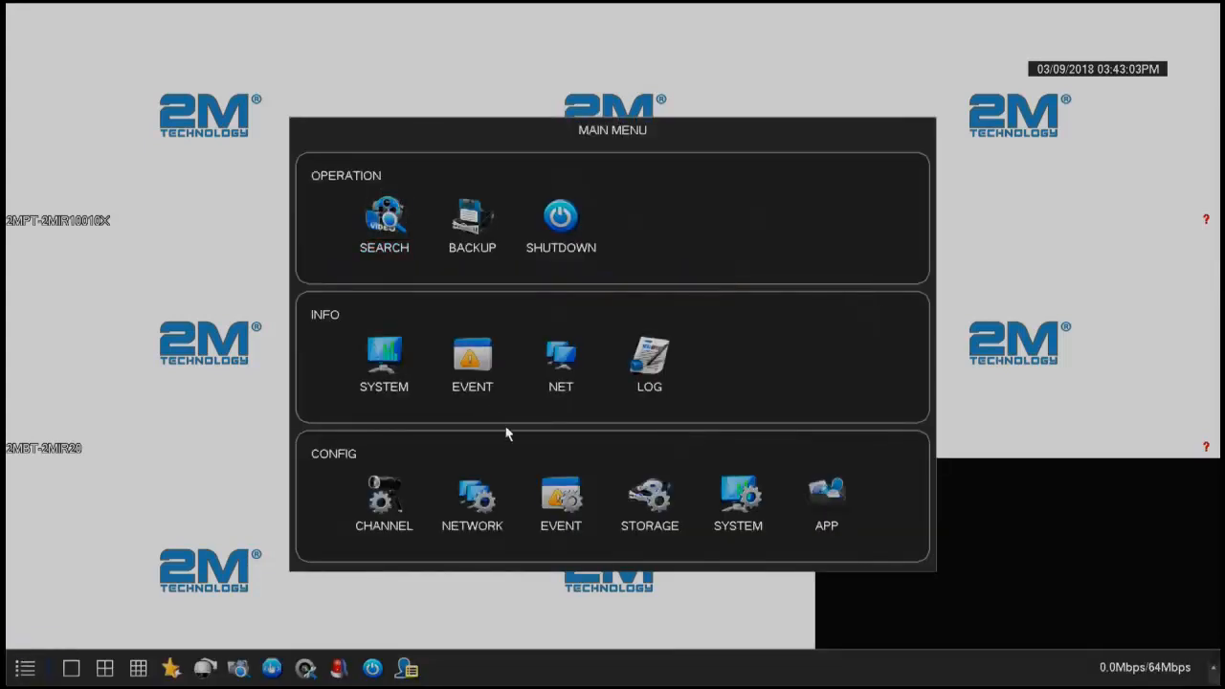
left_click(383, 497)
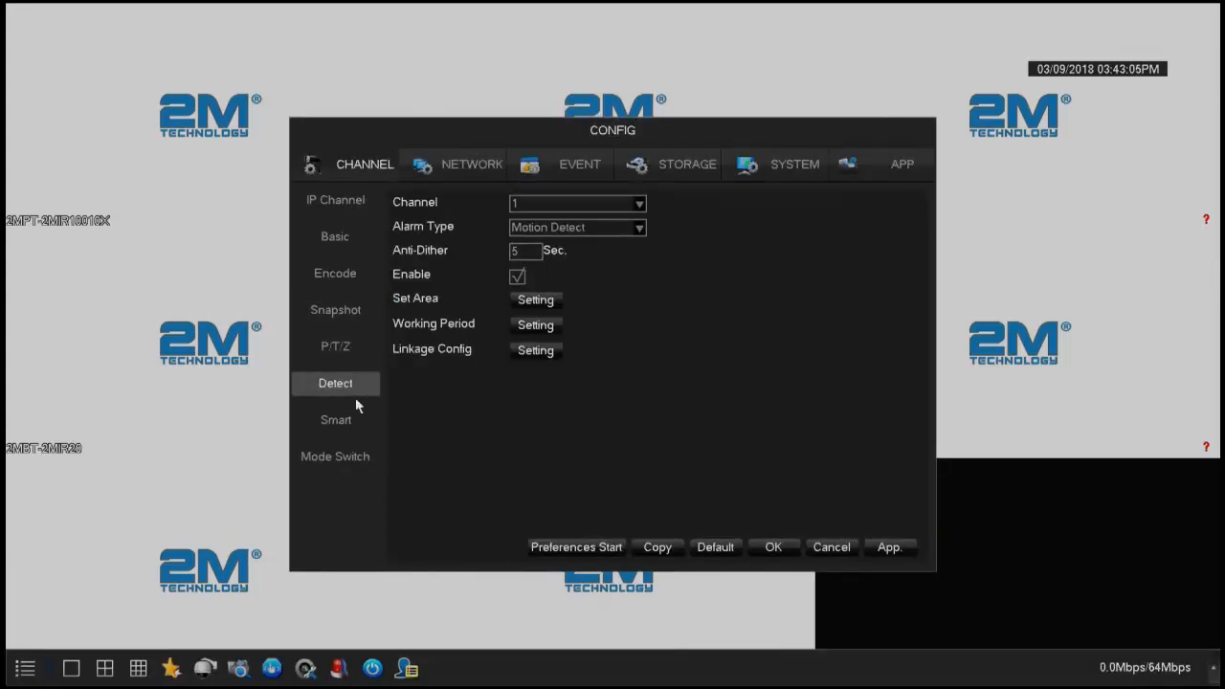
mouse_move(507, 310)
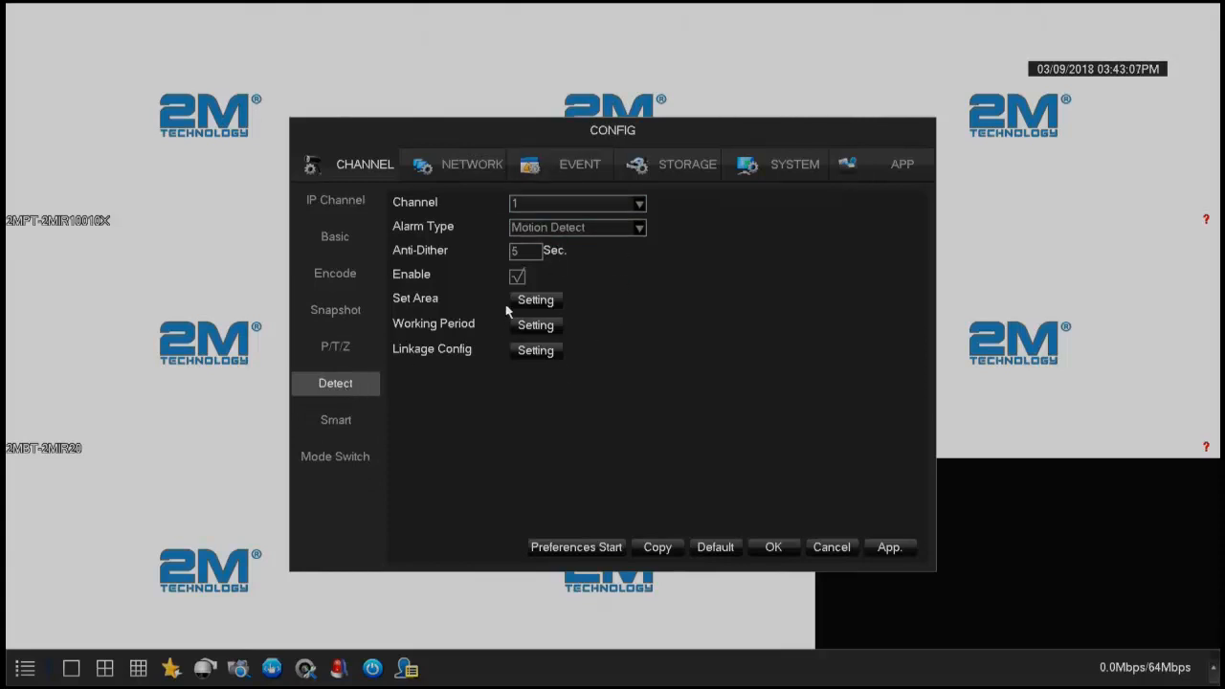
- Mark channel 1's detection grid area and set its Sensitivity to High
left_click(536, 299)
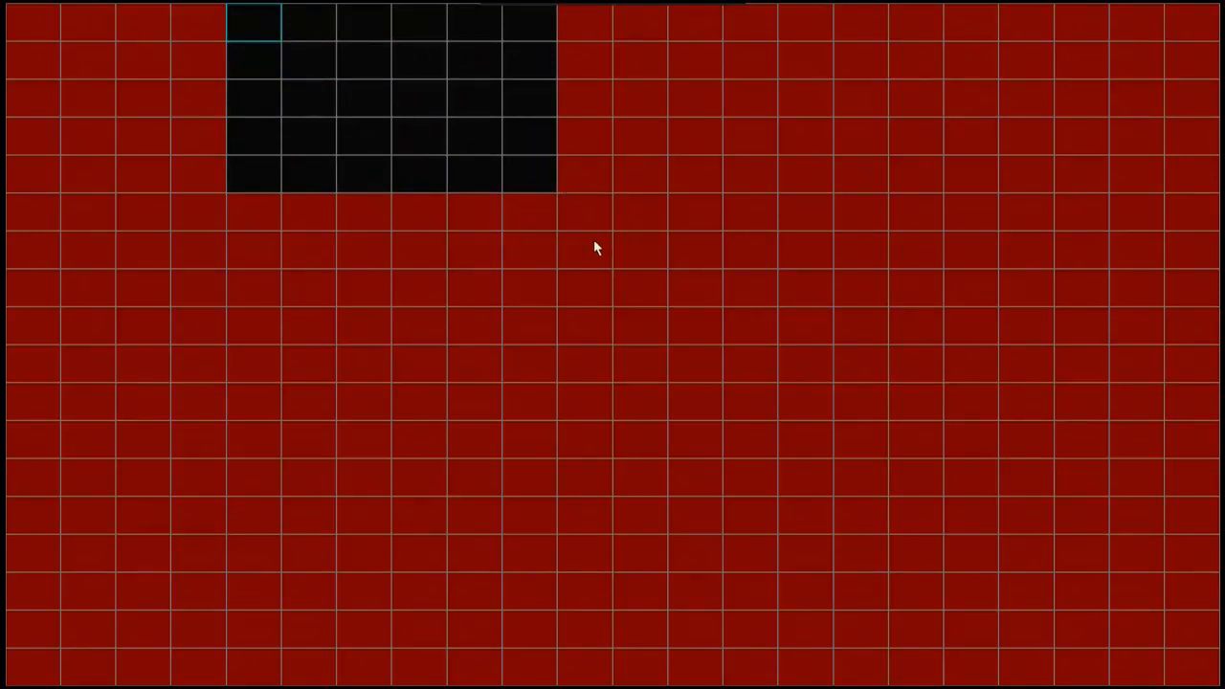
mouse_move(590, 69)
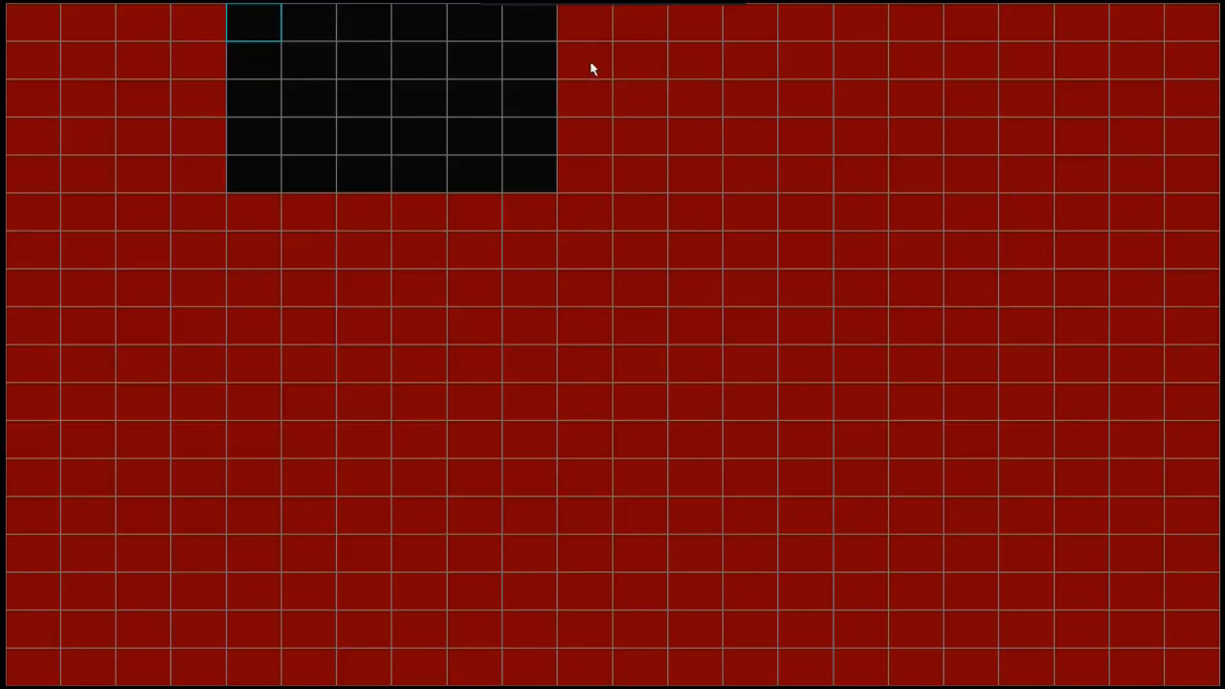
left_click(589, 69)
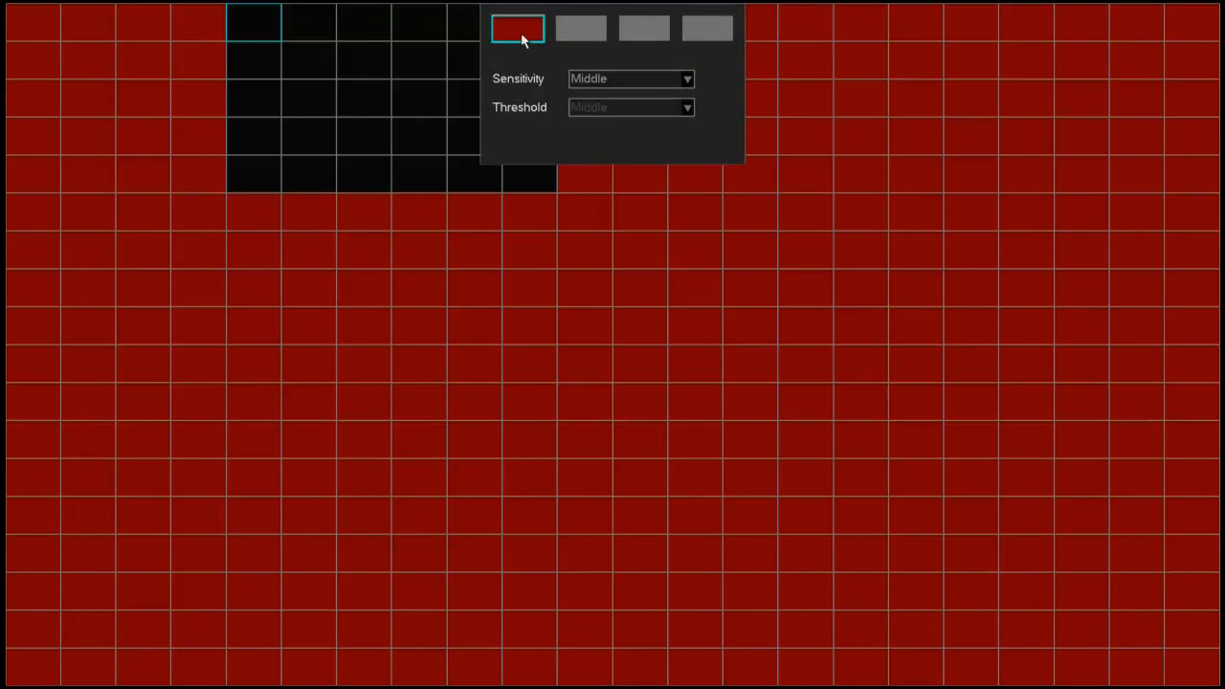
mouse_move(517, 92)
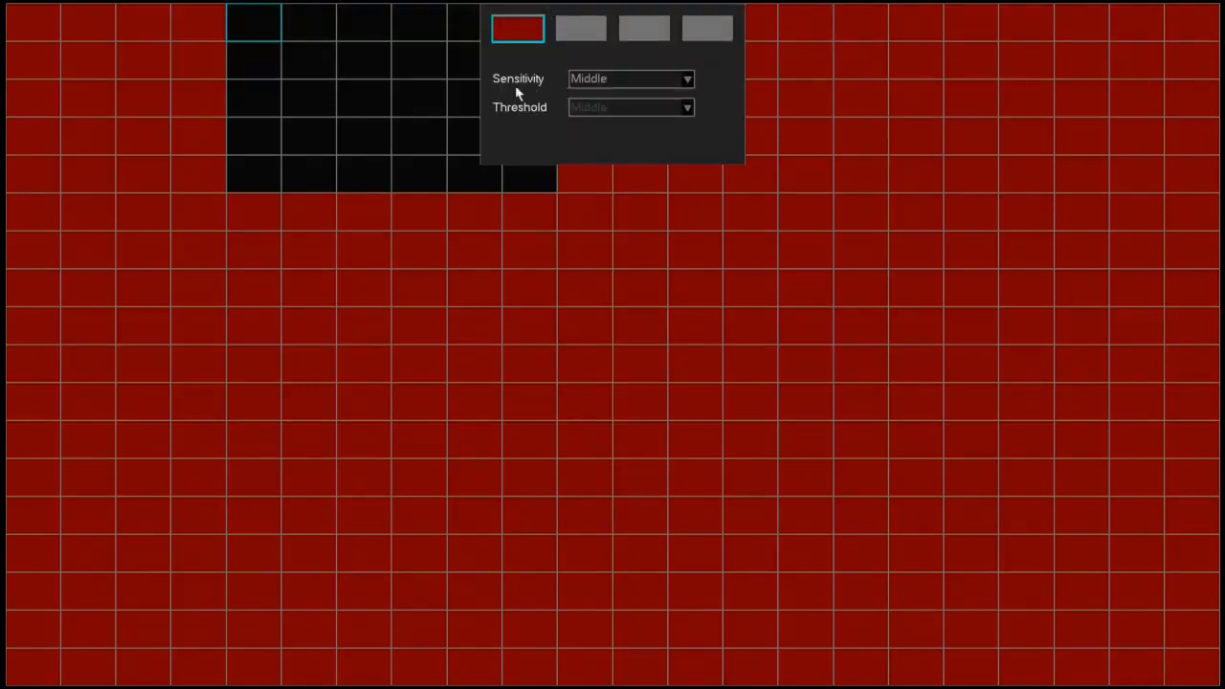
left_click(630, 78)
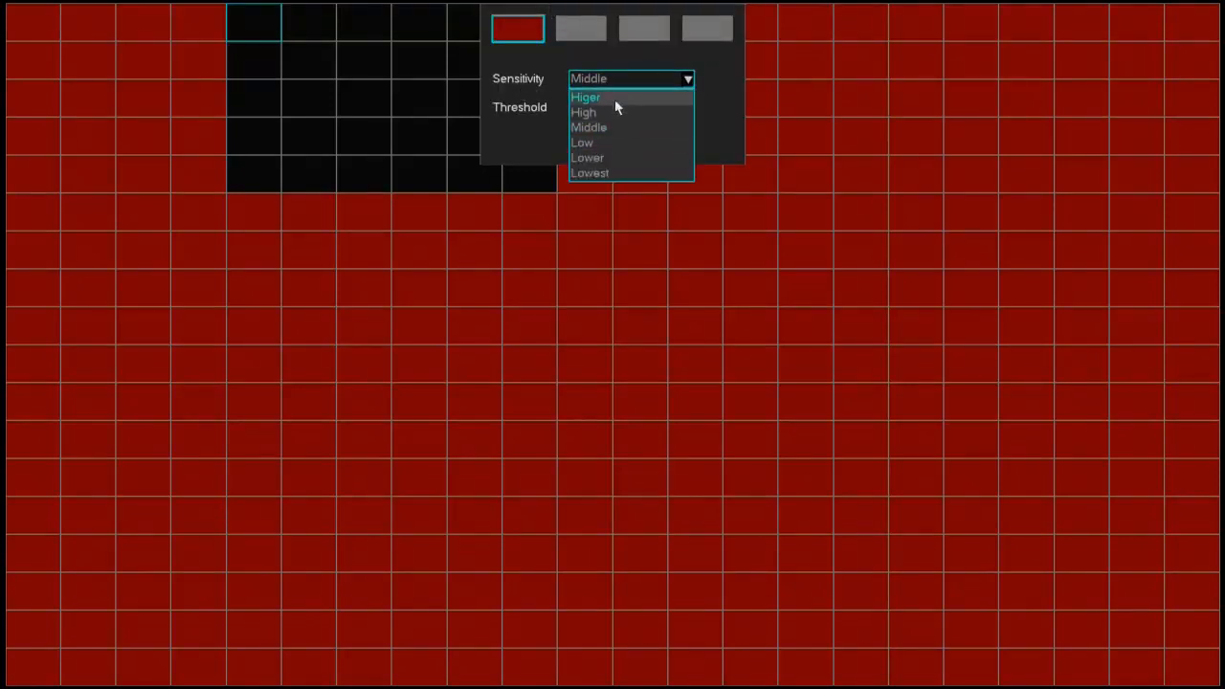
mouse_move(613, 115)
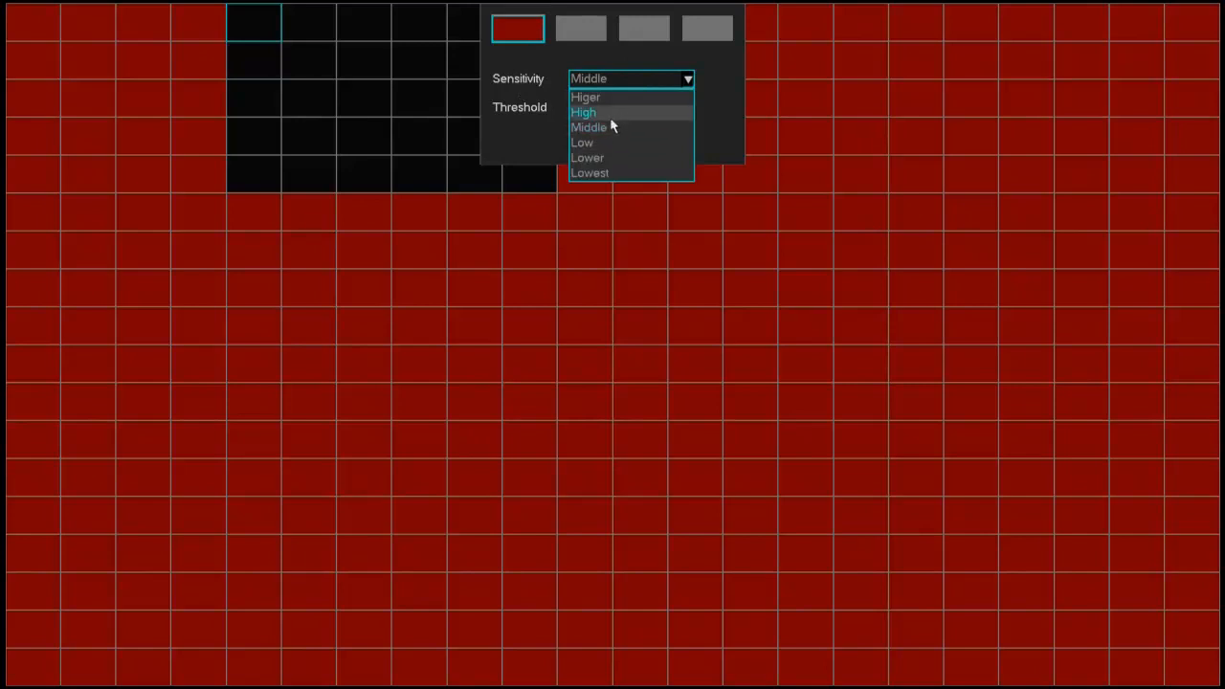
left_click(582, 111)
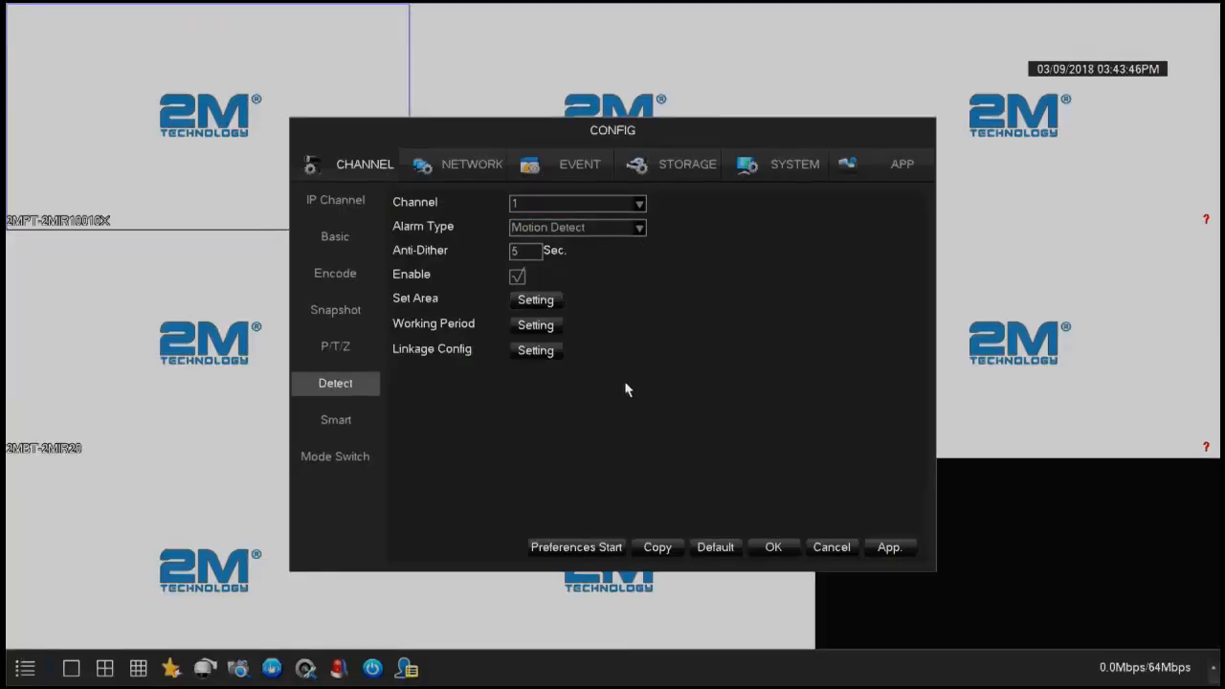
left_click(536, 325)
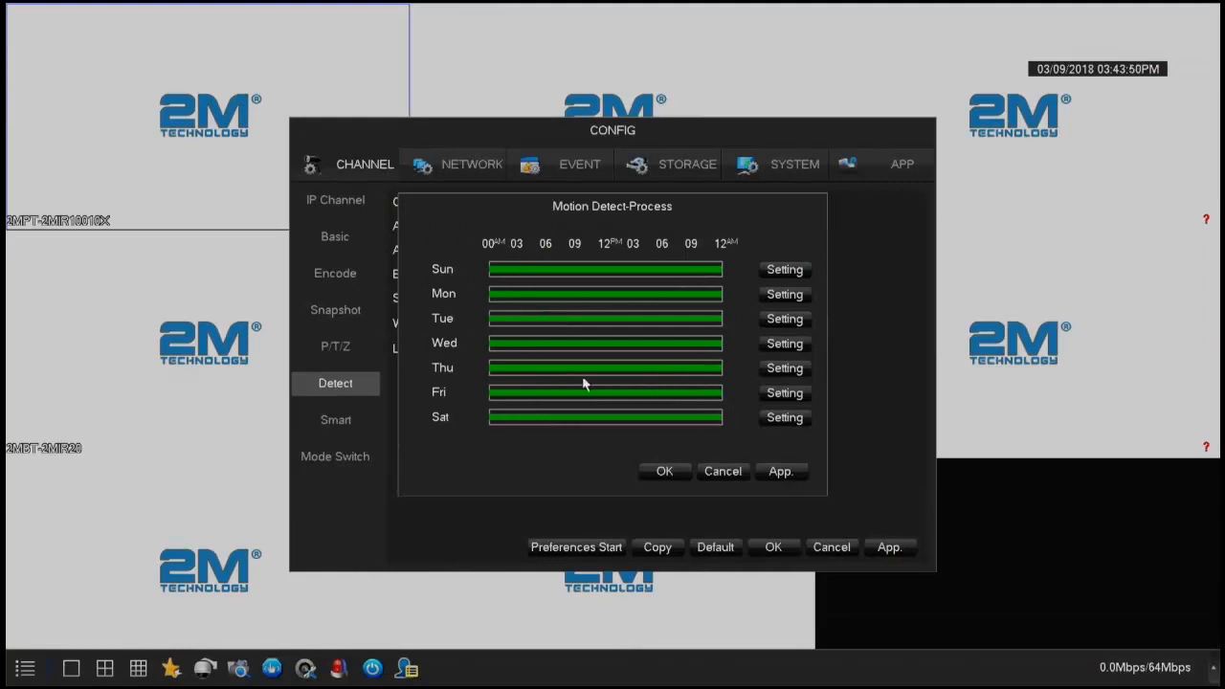
mouse_move(417, 230)
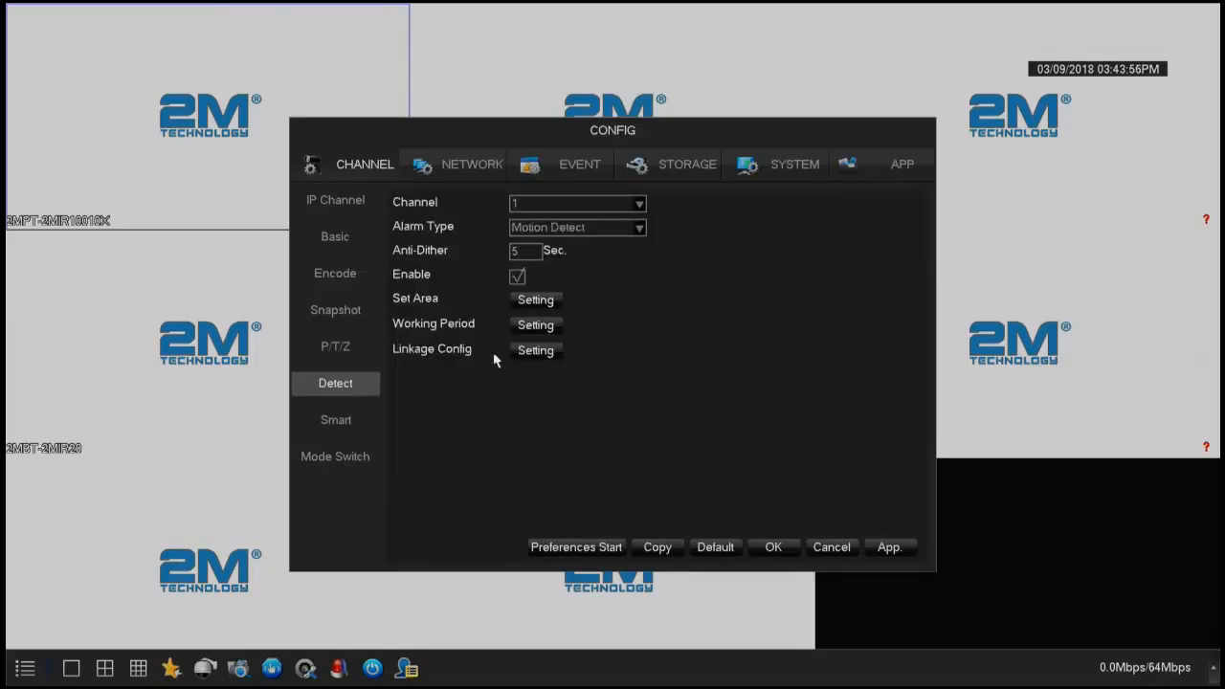
- In Linkage Config, choose channel 1 as the Linkage Record channel and confirm the linkage options
left_click(536, 351)
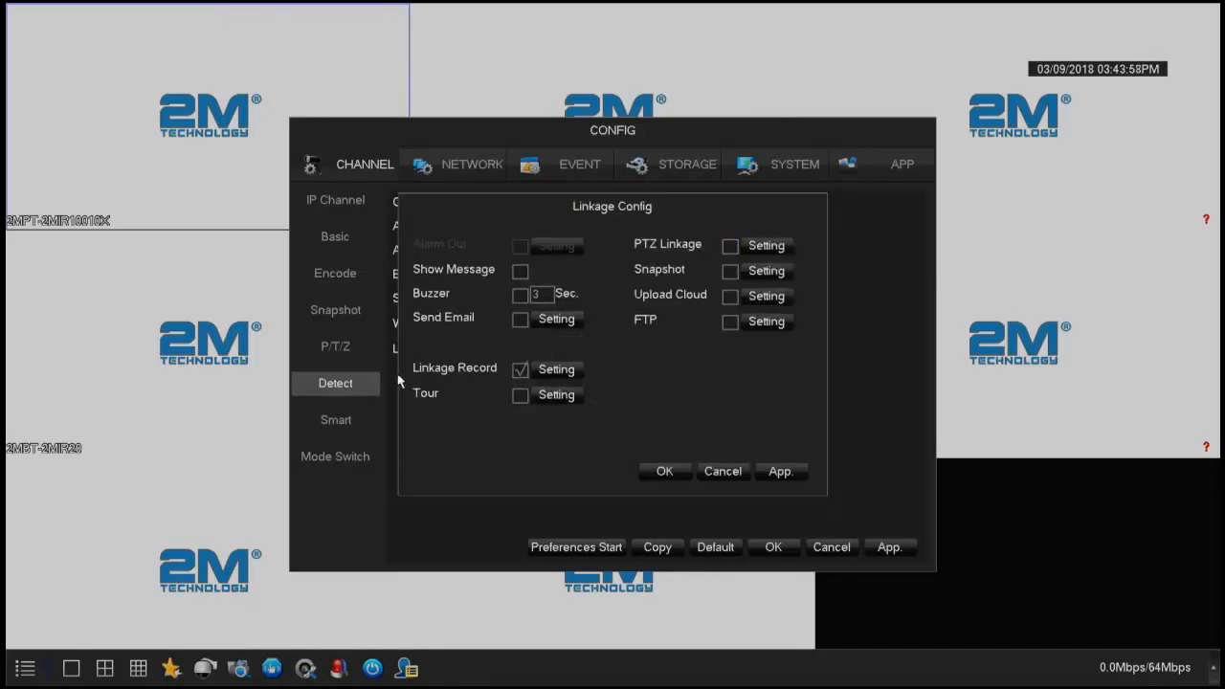
left_click(665, 471)
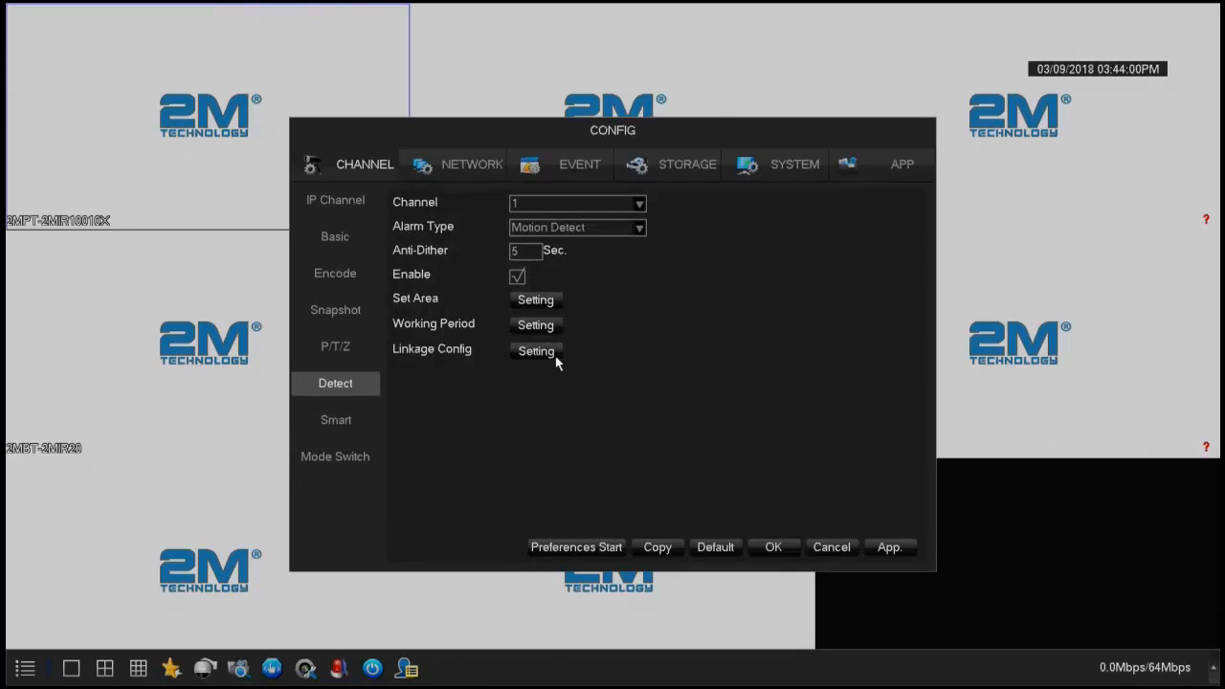
left_click(536, 351)
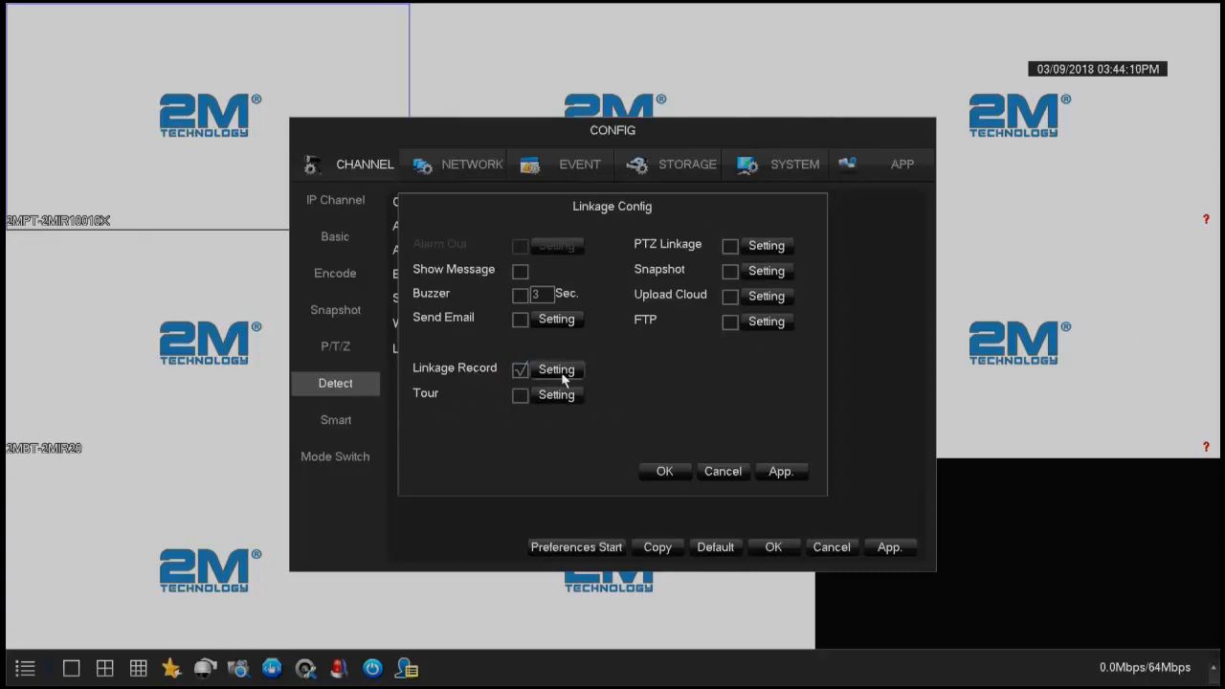
left_click(555, 369)
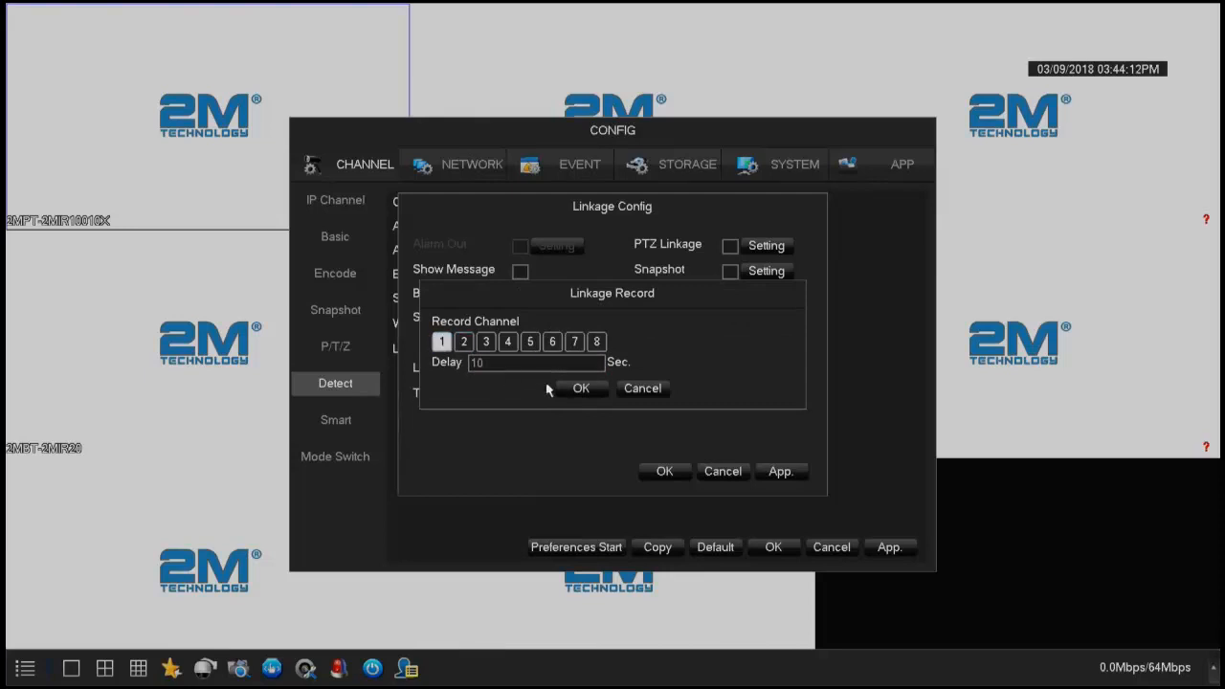
left_click(582, 386)
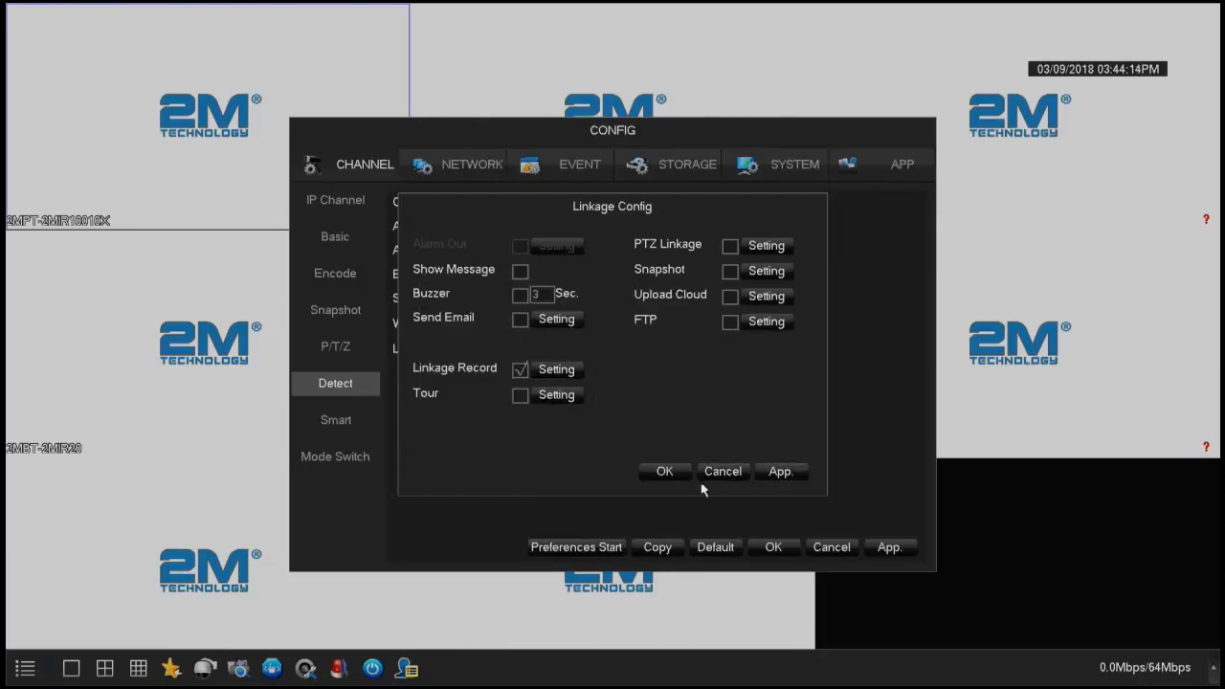
left_click(664, 471)
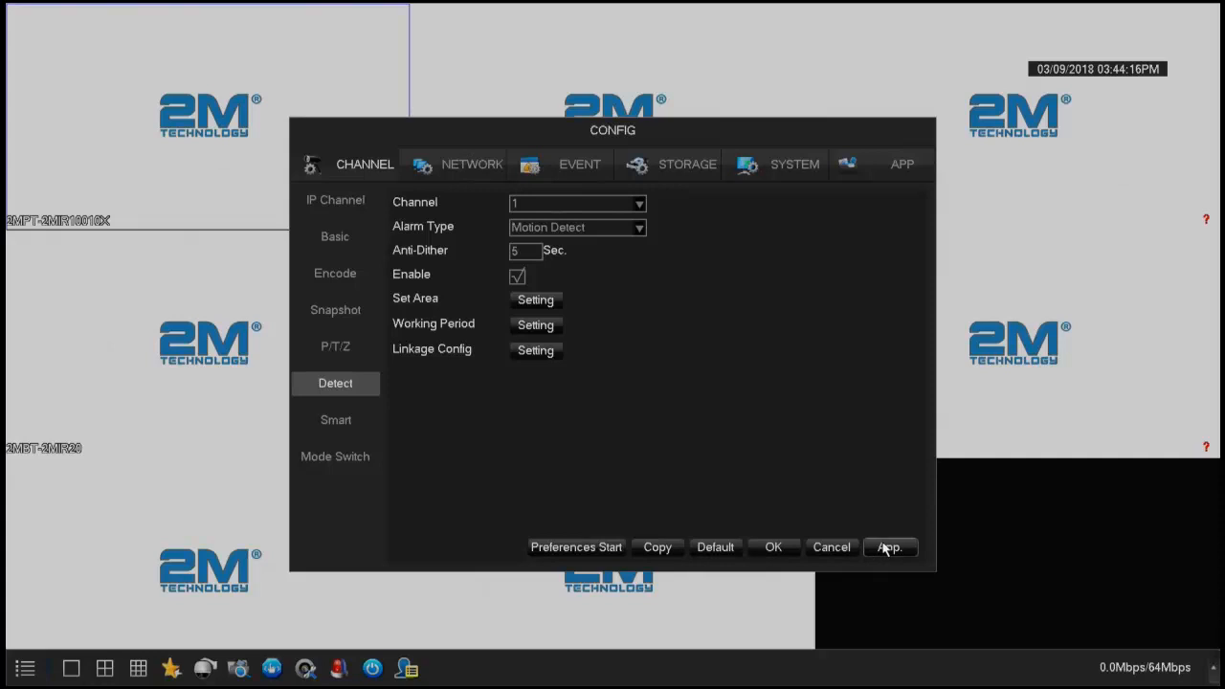
left_click(657, 547)
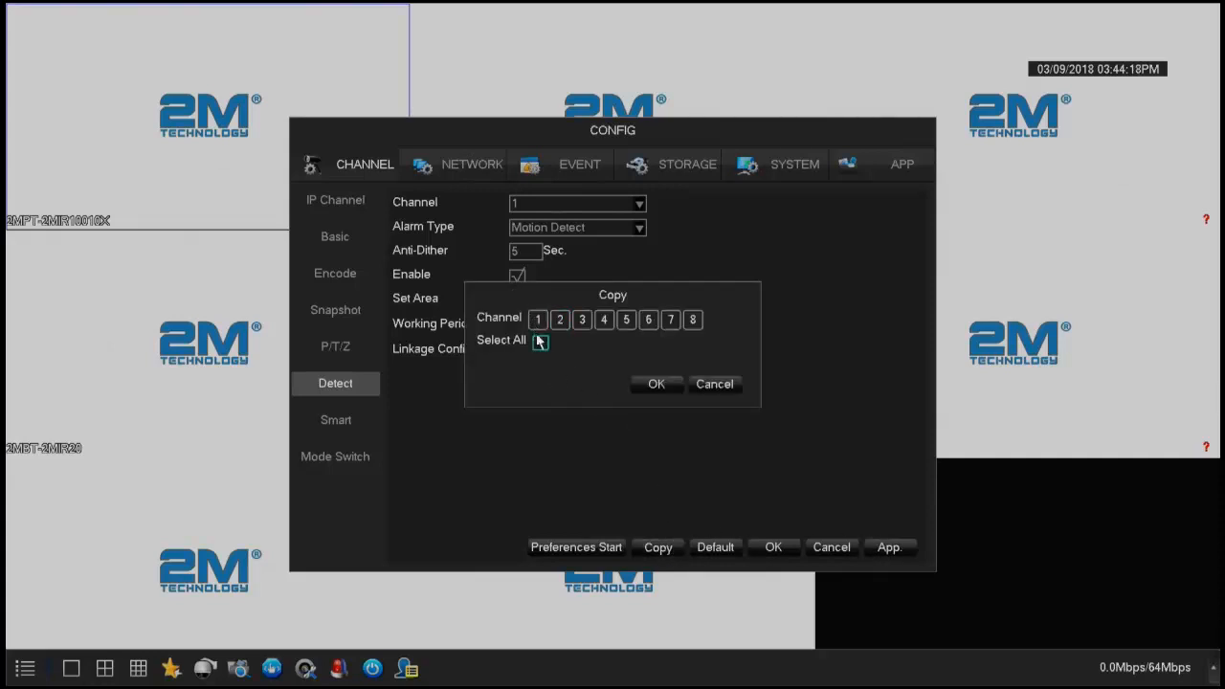
left_click(714, 383)
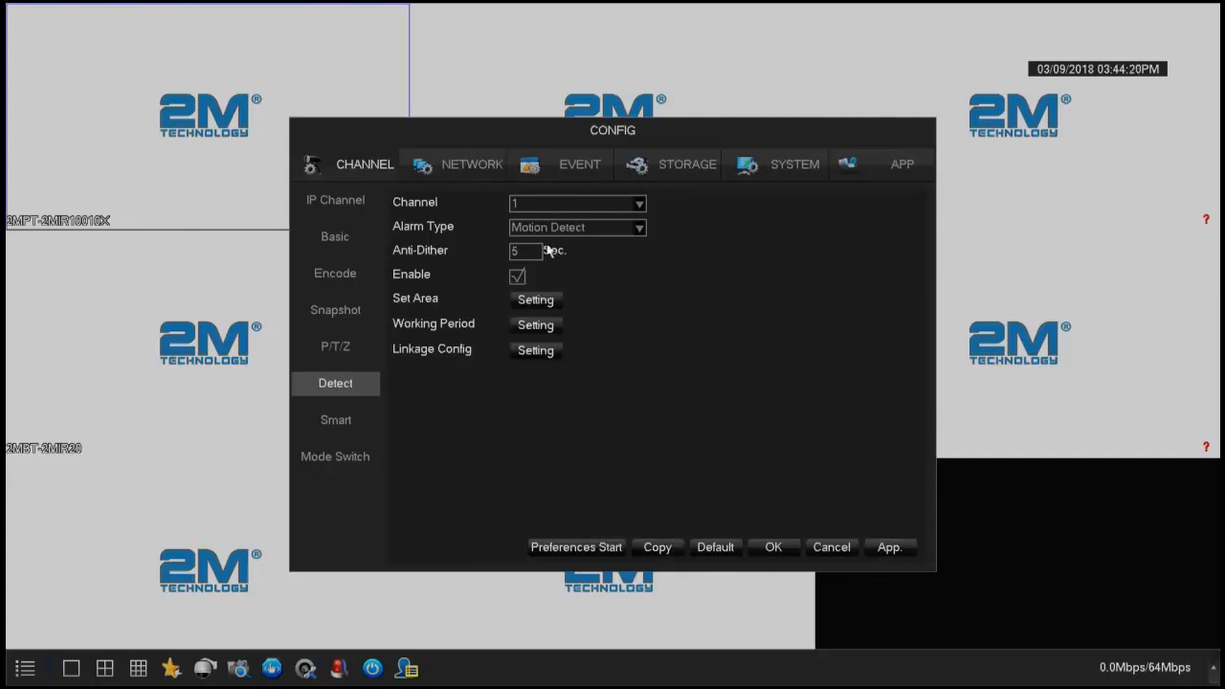
mouse_move(586, 314)
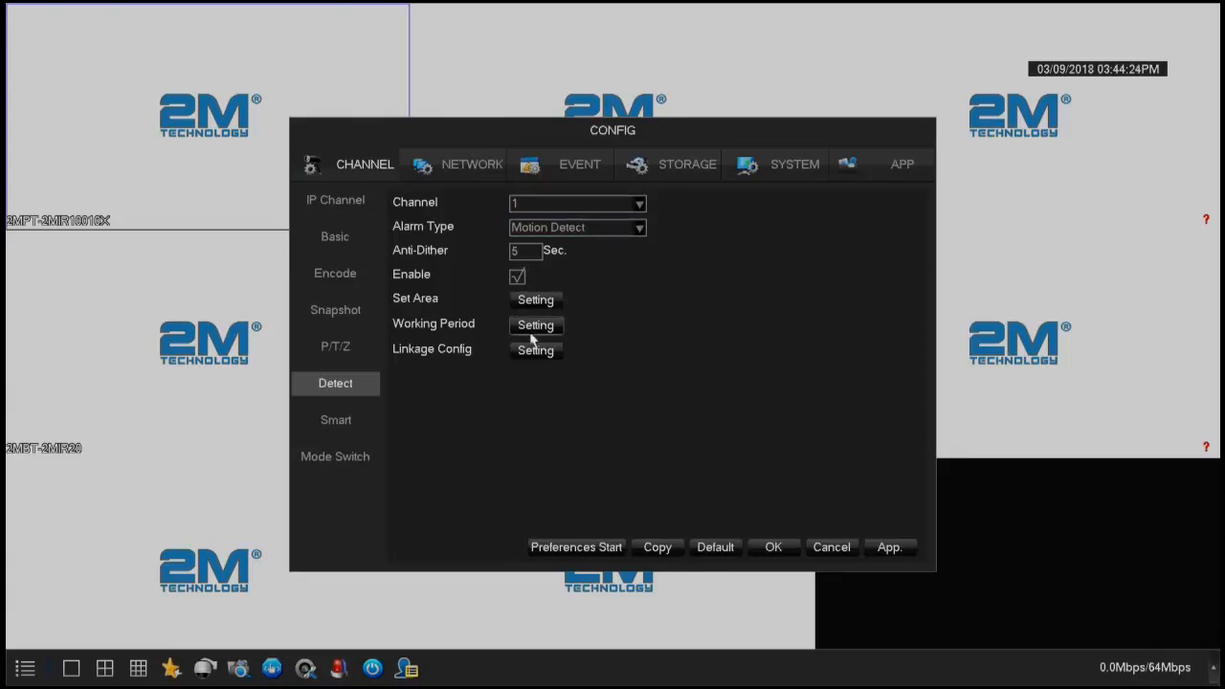
mouse_move(888, 547)
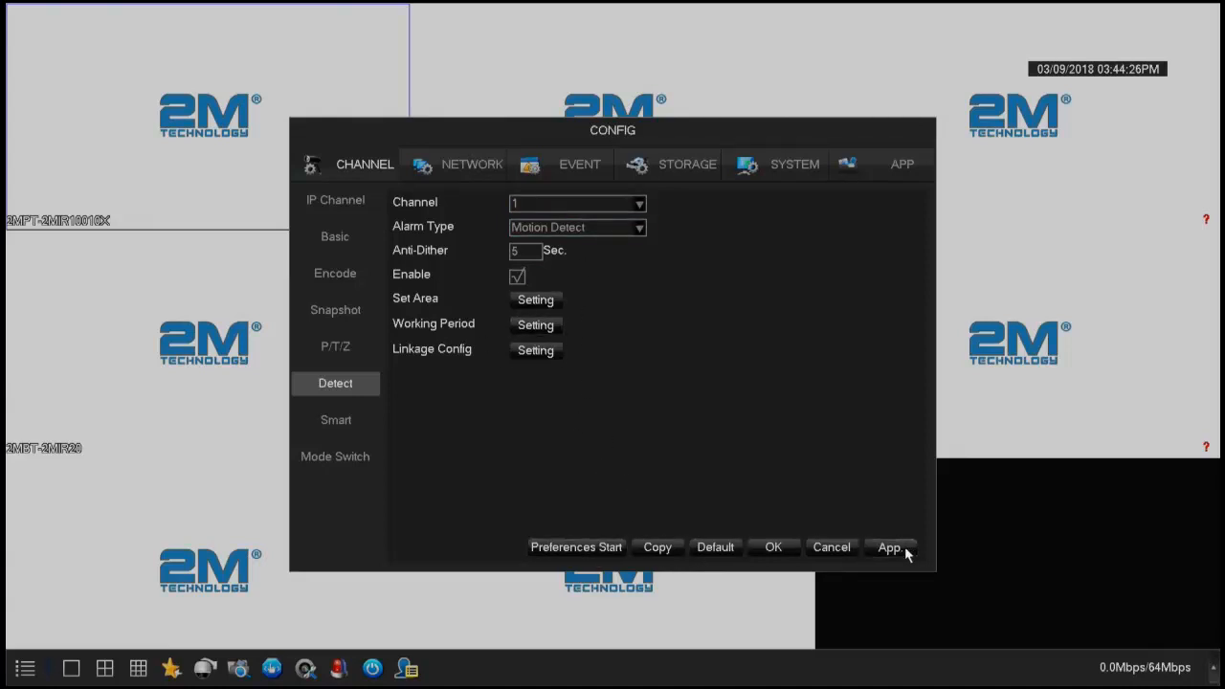
- Select channel 5 in the Channel dropdown and bring up its Linkage Record setting
left_click(639, 203)
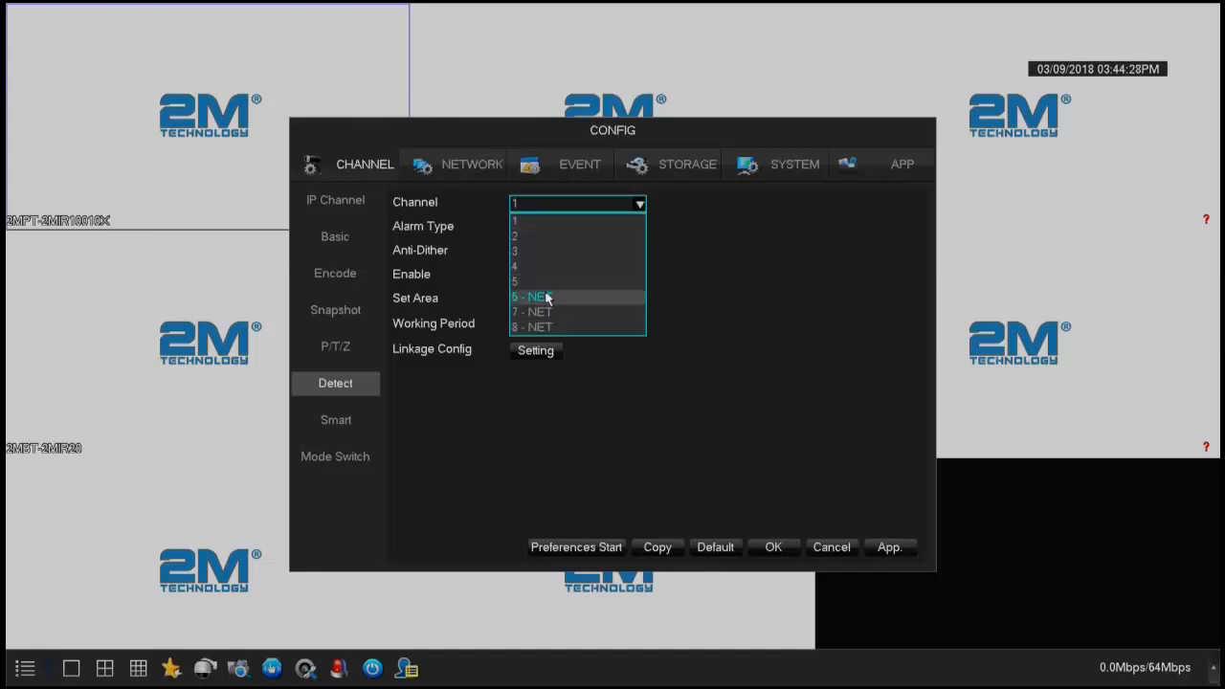
left_click(532, 280)
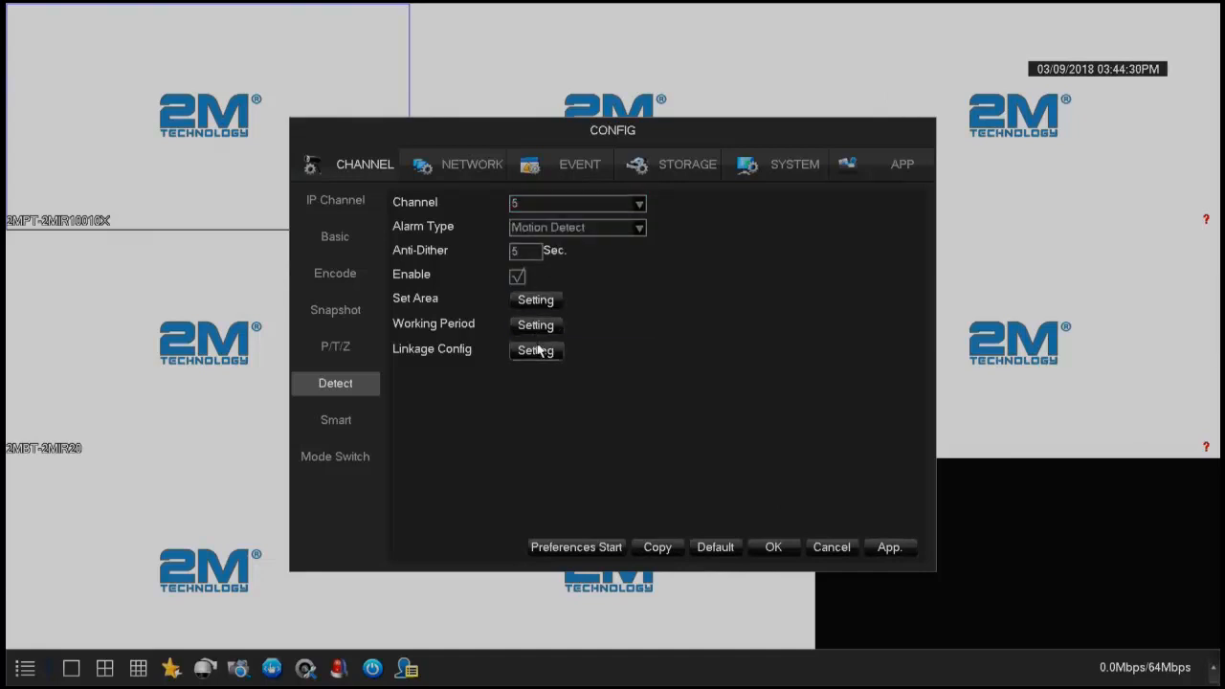
left_click(536, 349)
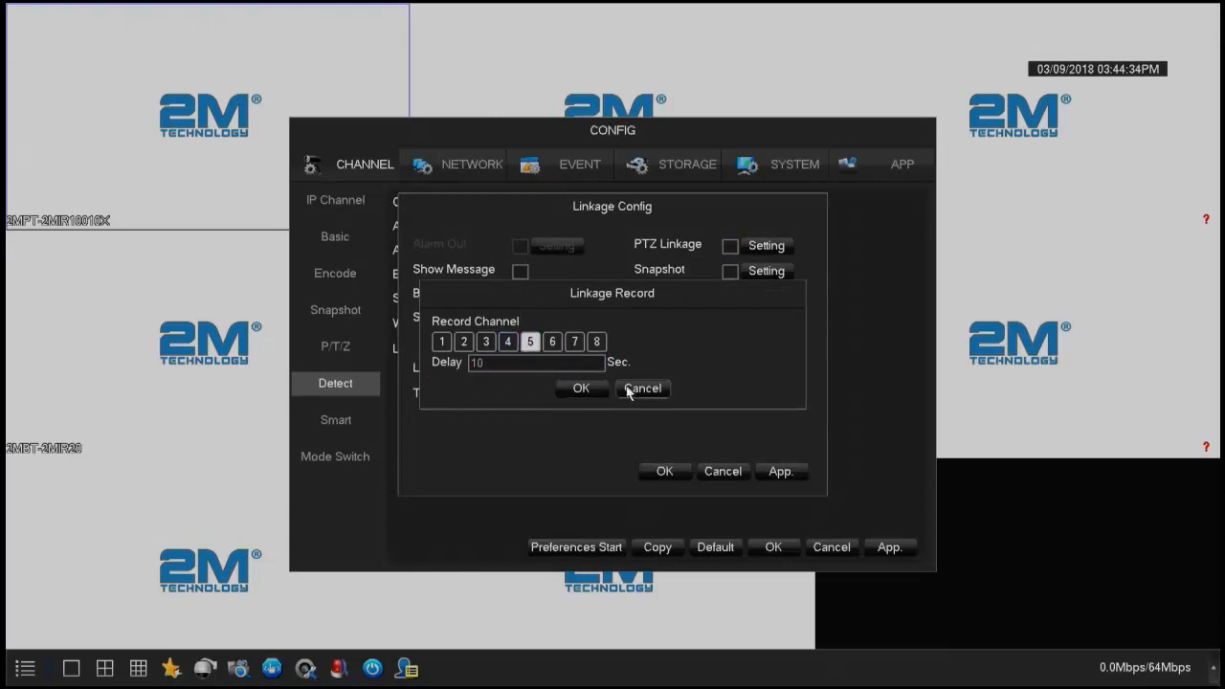
left_click(536, 362)
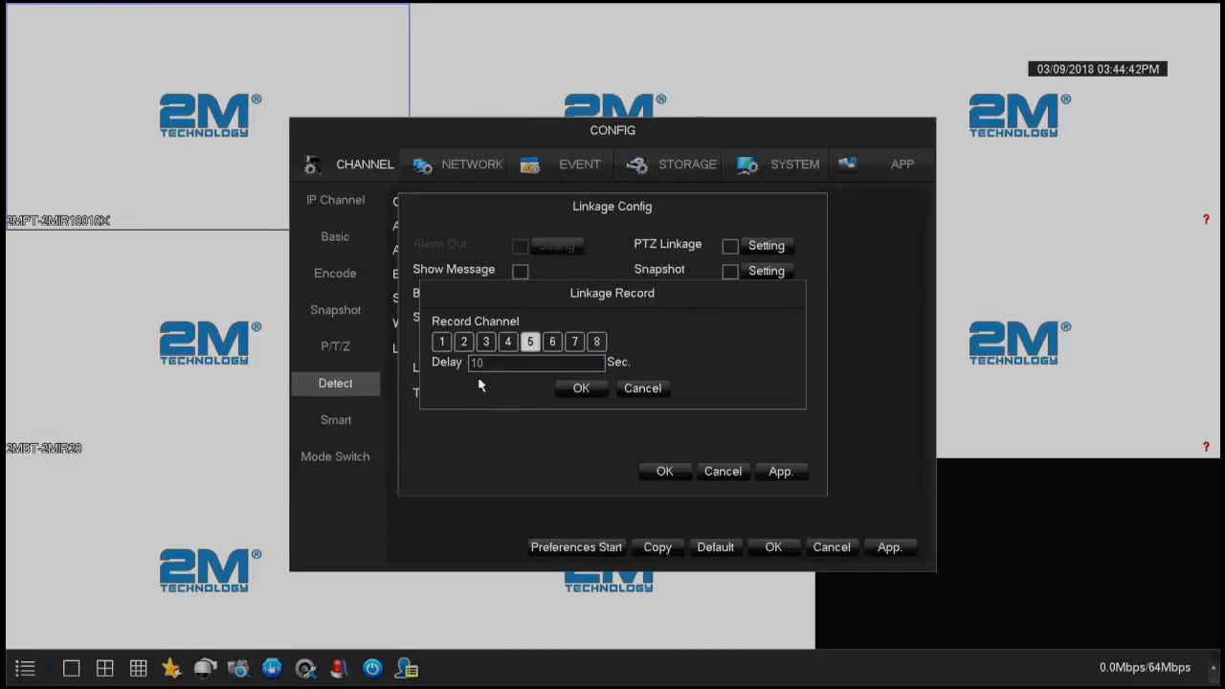
mouse_move(468, 422)
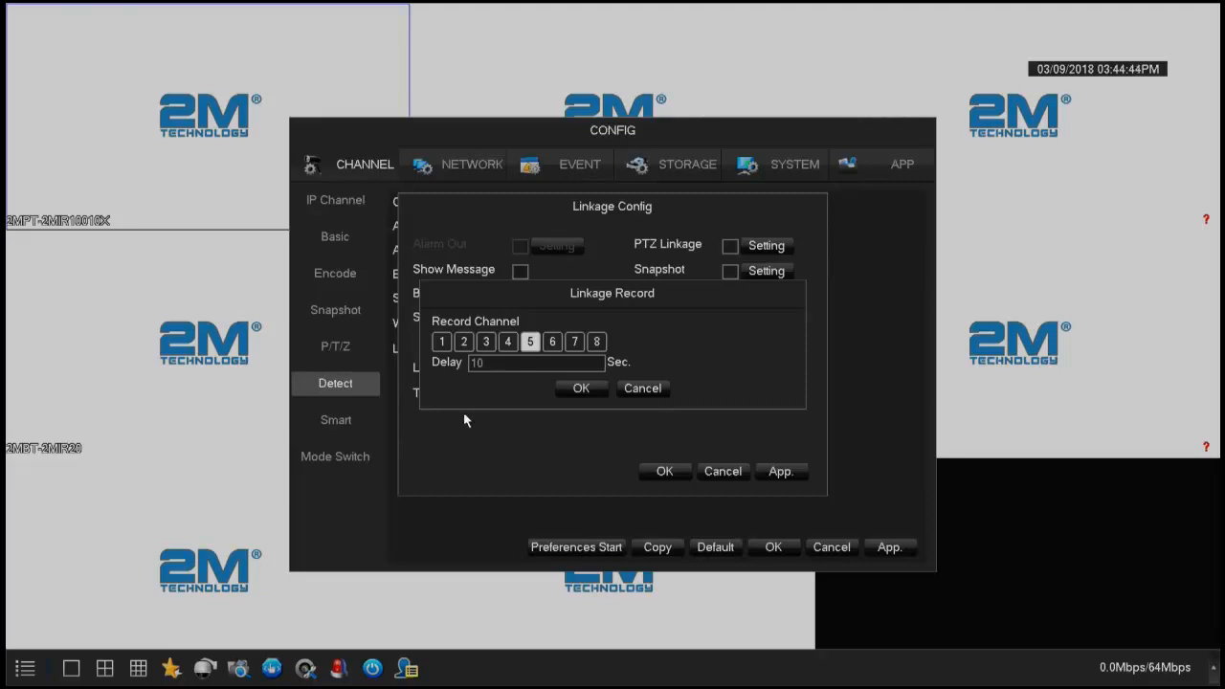
mouse_move(455, 421)
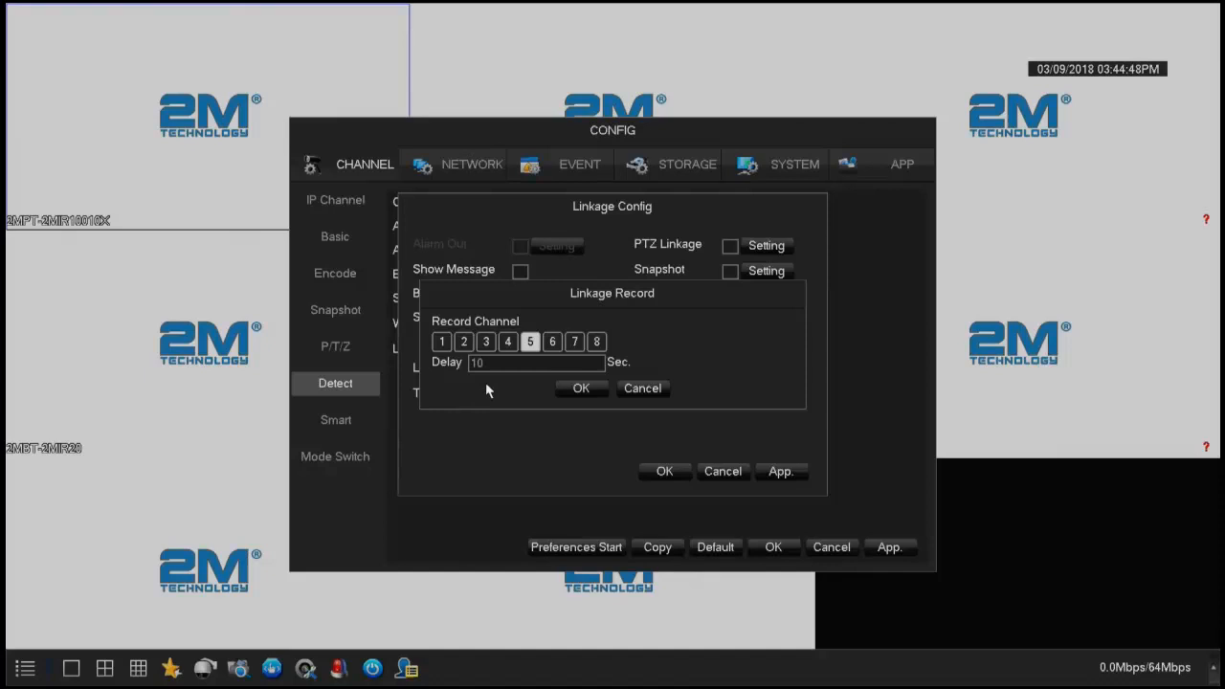
- Choose channel 5 as the recording channel for its motion alarm and confirm
left_click(463, 341)
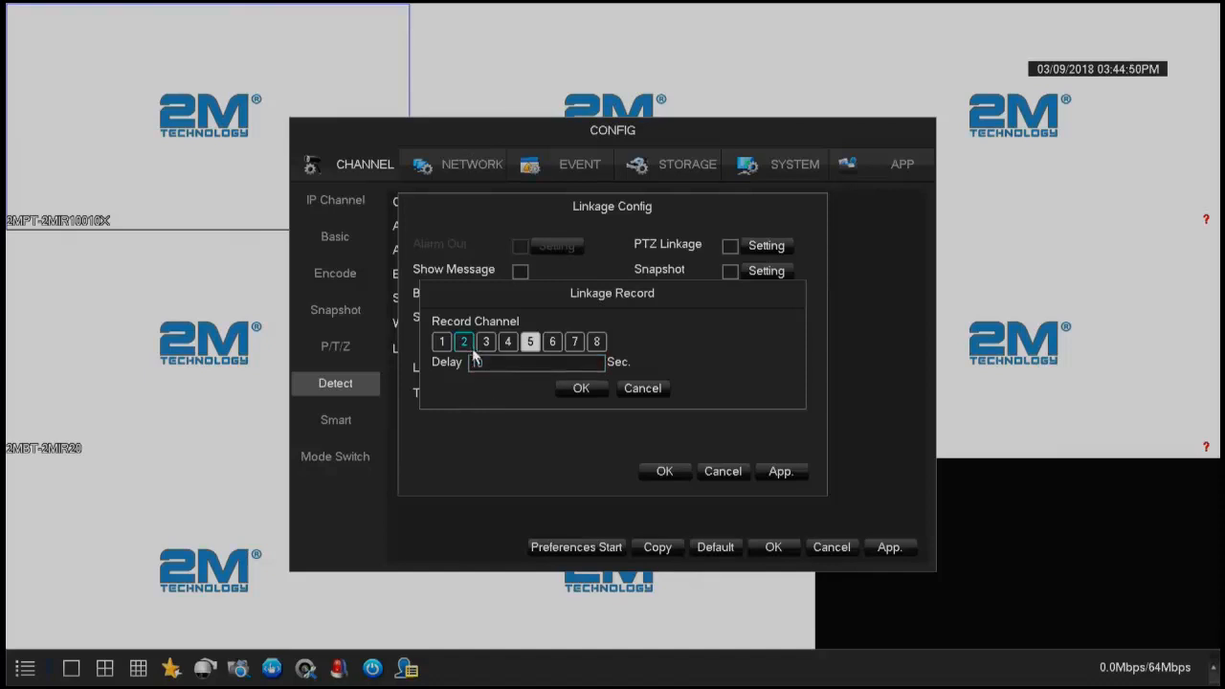
left_click(486, 341)
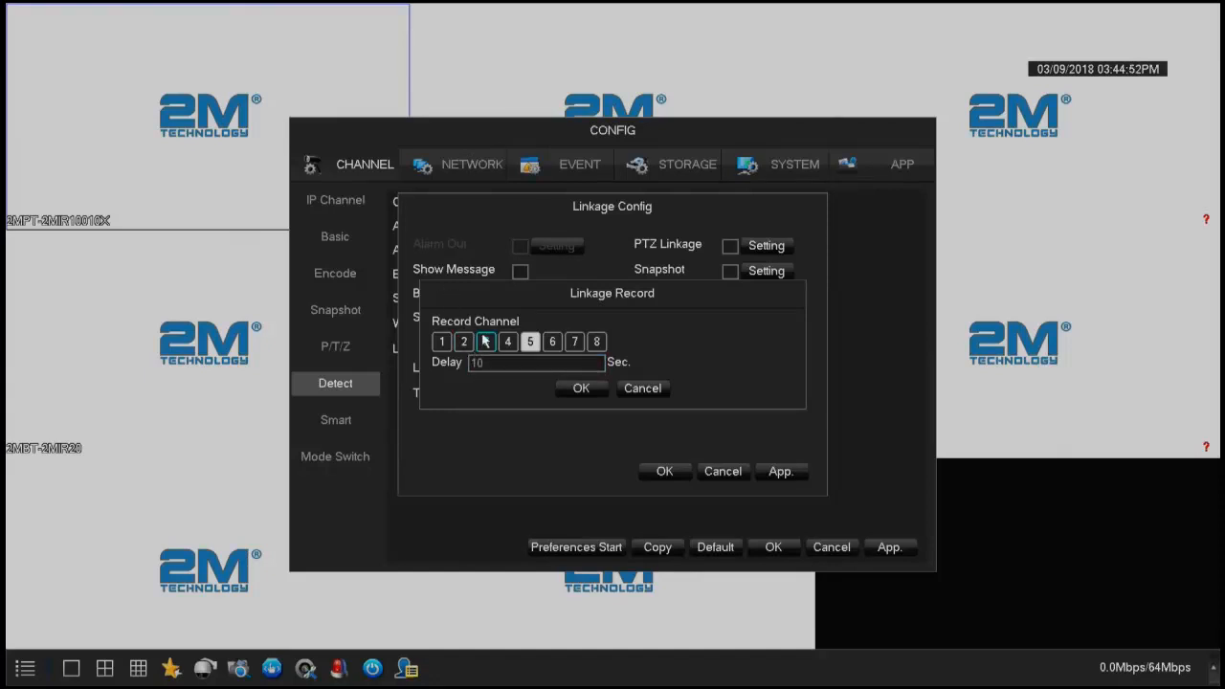
left_click(486, 341)
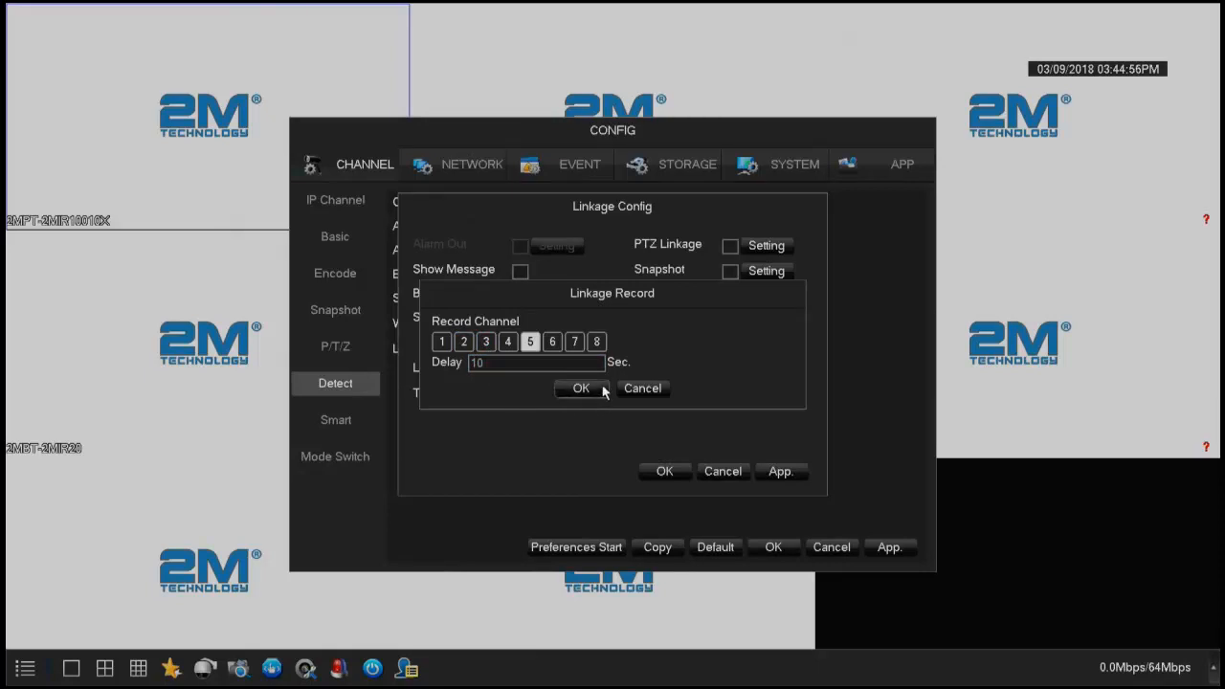
left_click(582, 386)
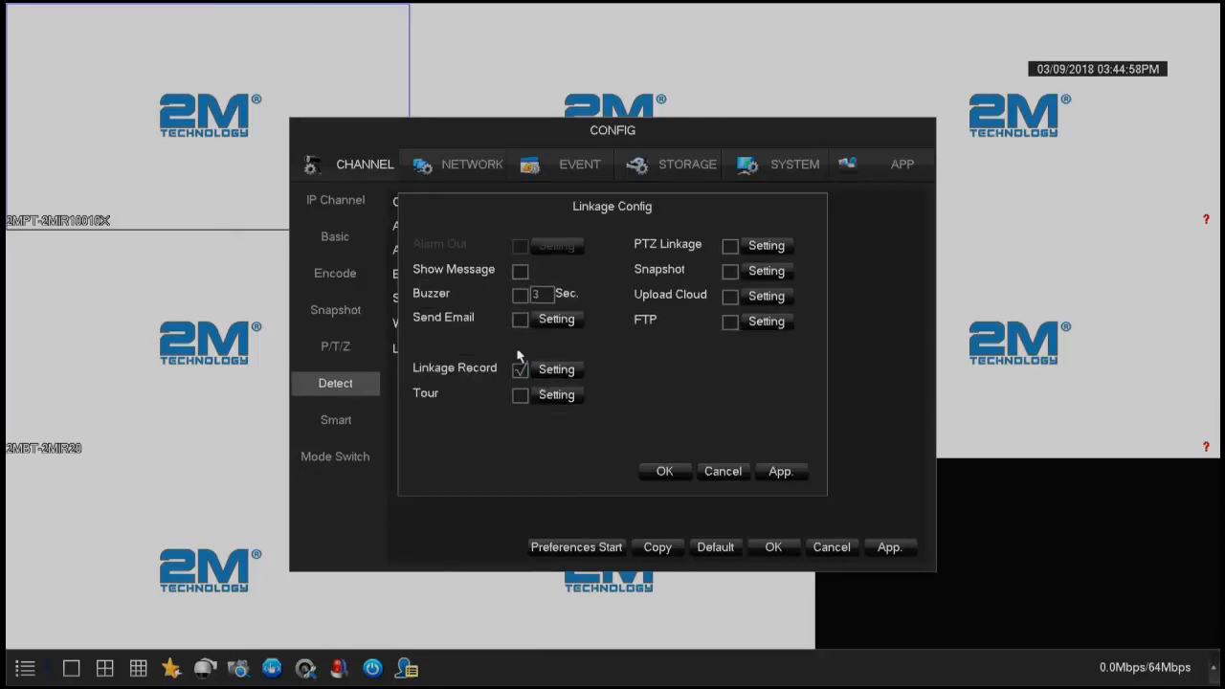
- Confirm channel 5's Linkage Config with linked recording on, back to Detect
left_click(664, 471)
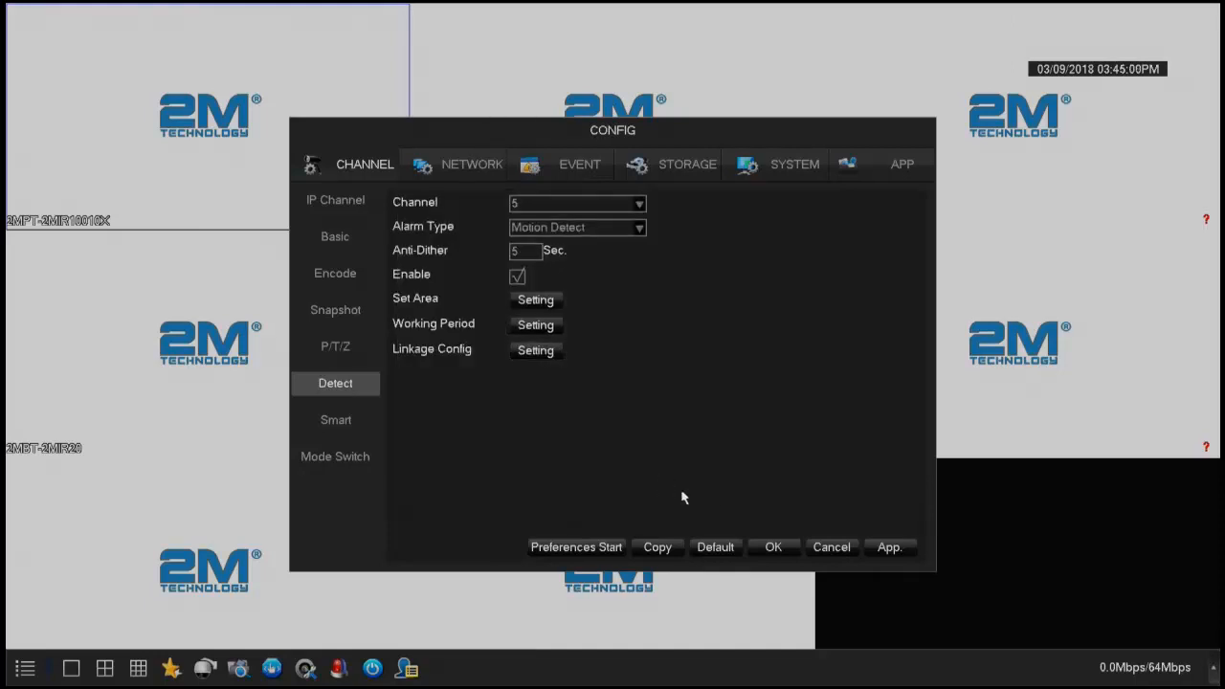
mouse_move(751, 473)
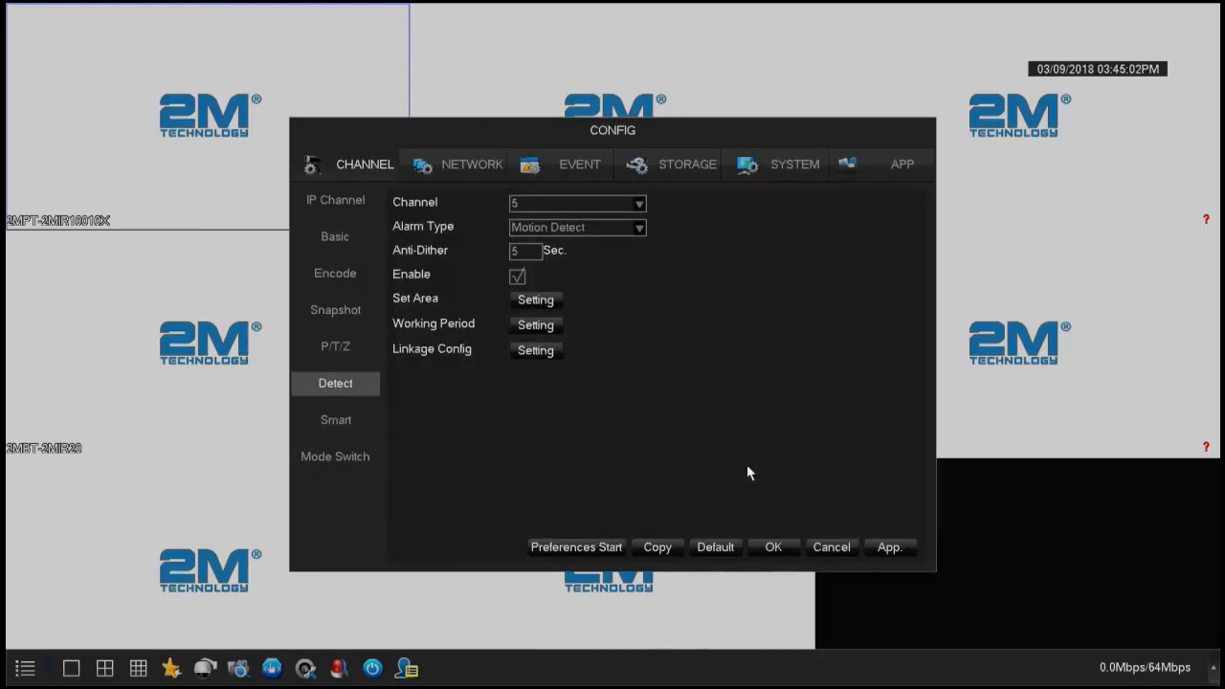
mouse_move(641, 257)
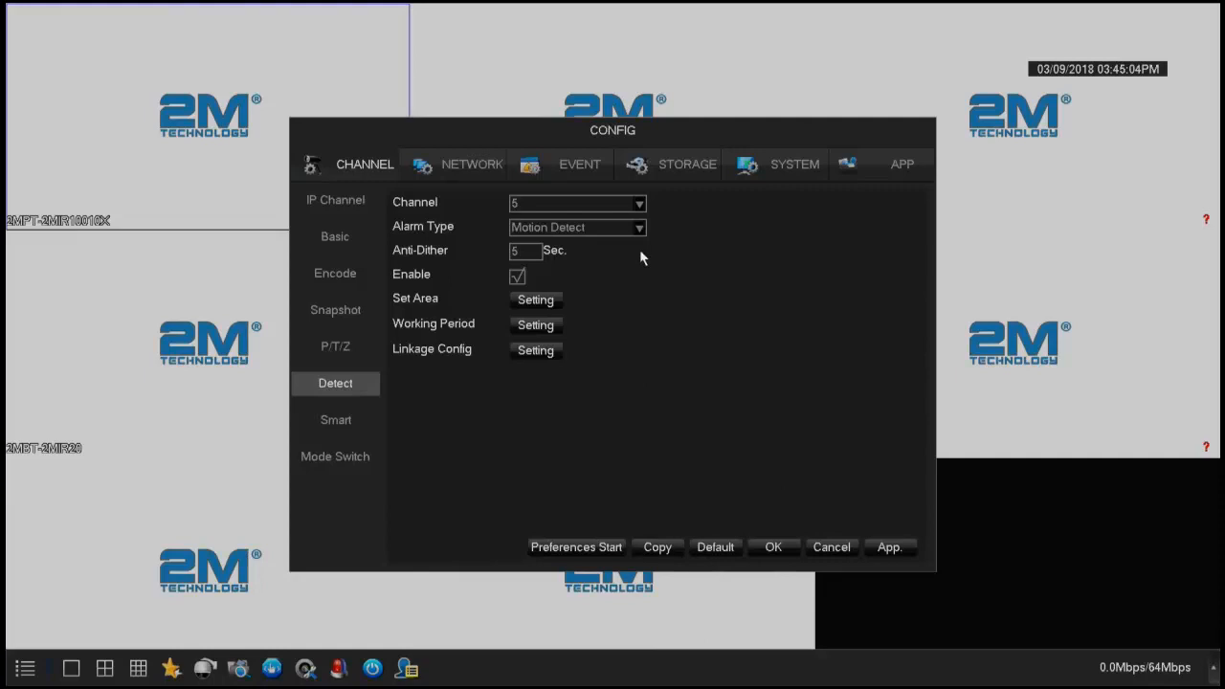